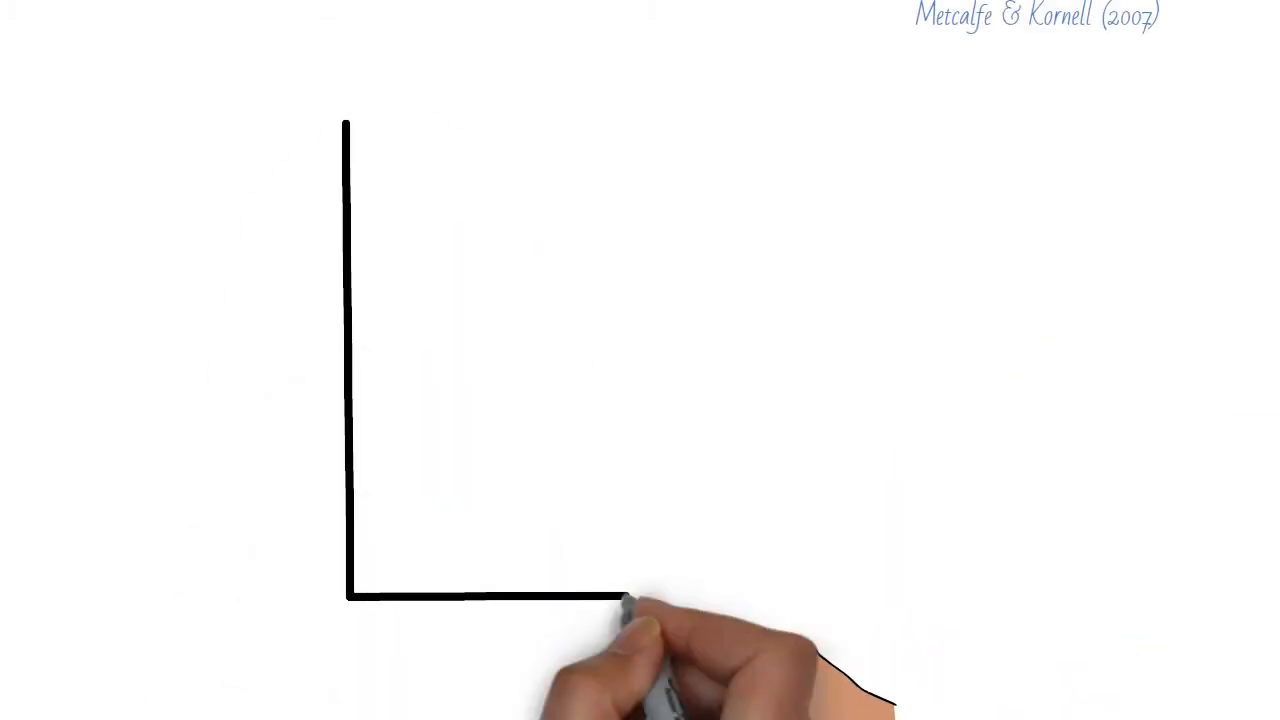
{"action": "mouse_move", "coordinate": [650, 600]}
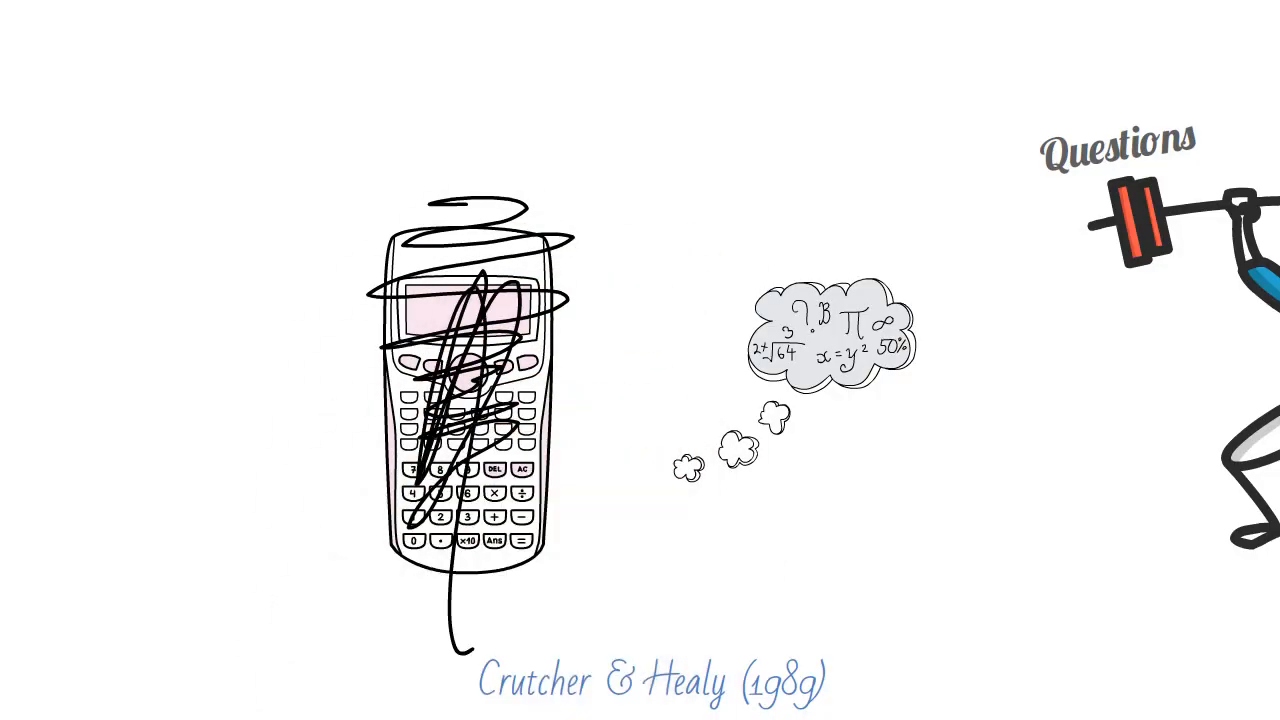
{"action": "type", "text": "Greater knowledge retention"}
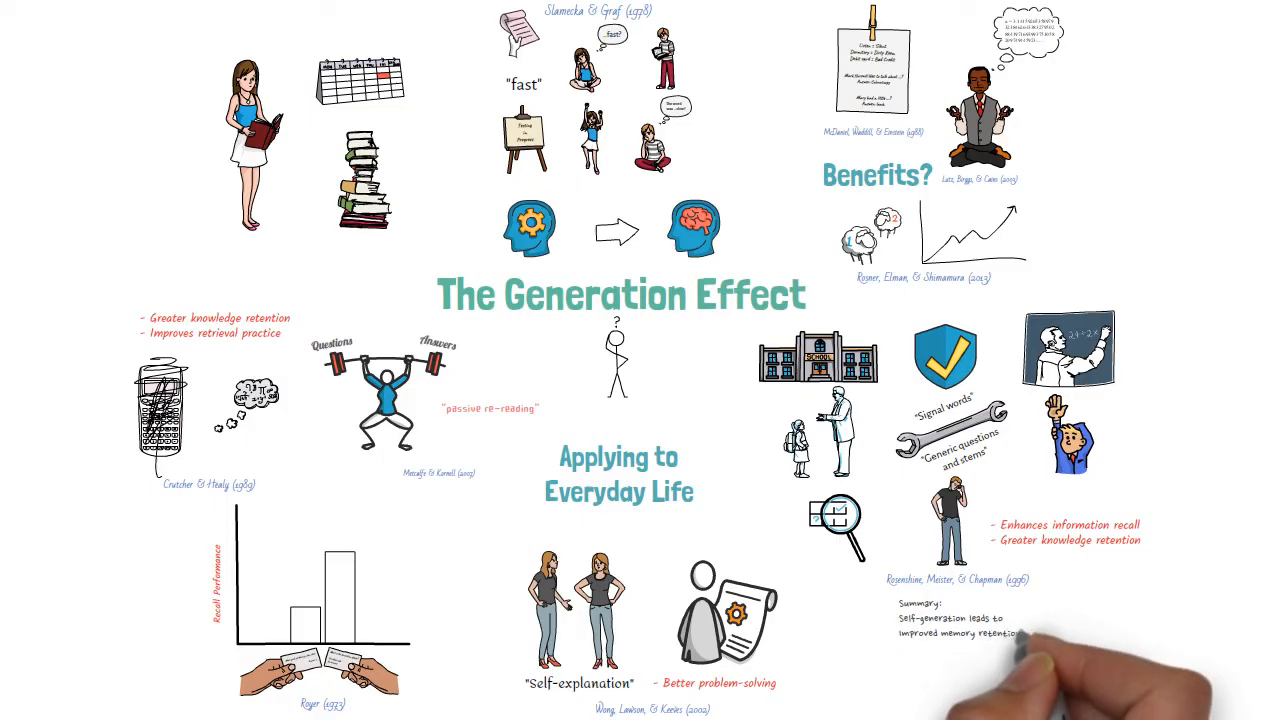
{"action": "type", "text": "- Maths, Reading, comprehension"}
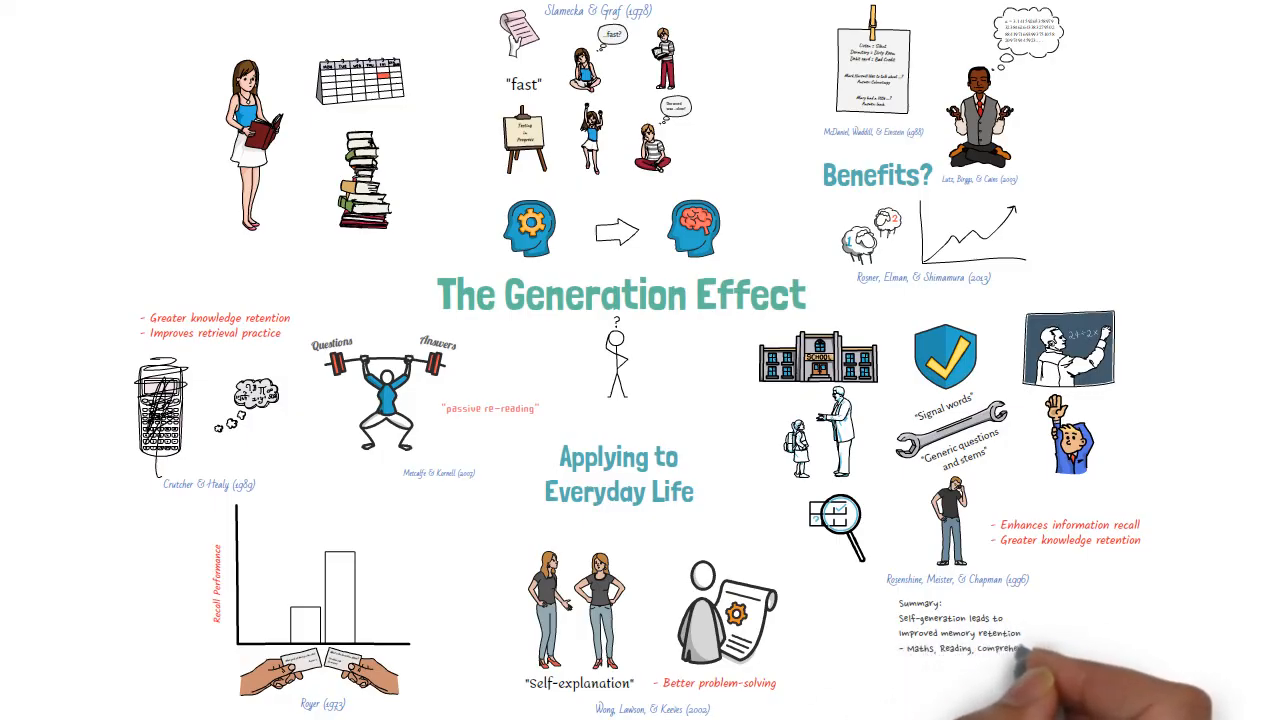